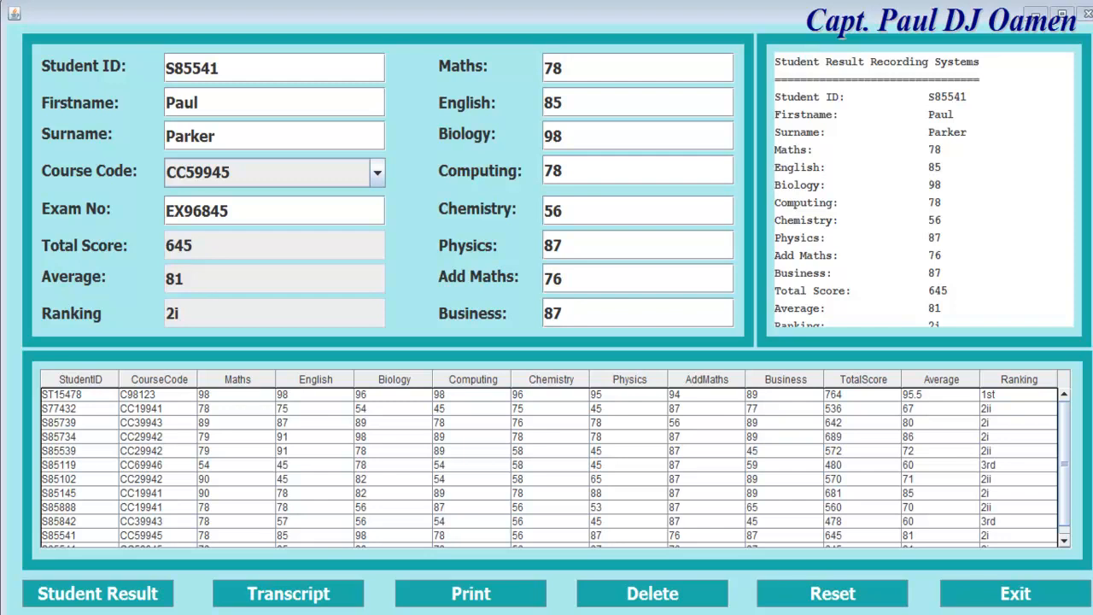
{"action": "mouse_move", "coordinate": [464, 570]}
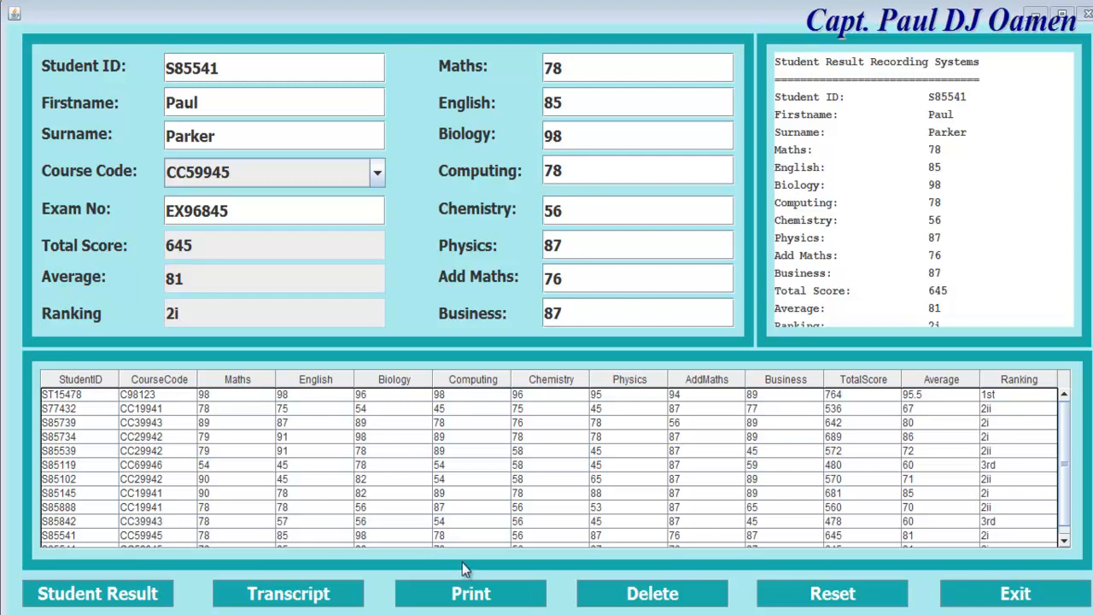
{"action": "mouse_move", "coordinate": [1063, 476]}
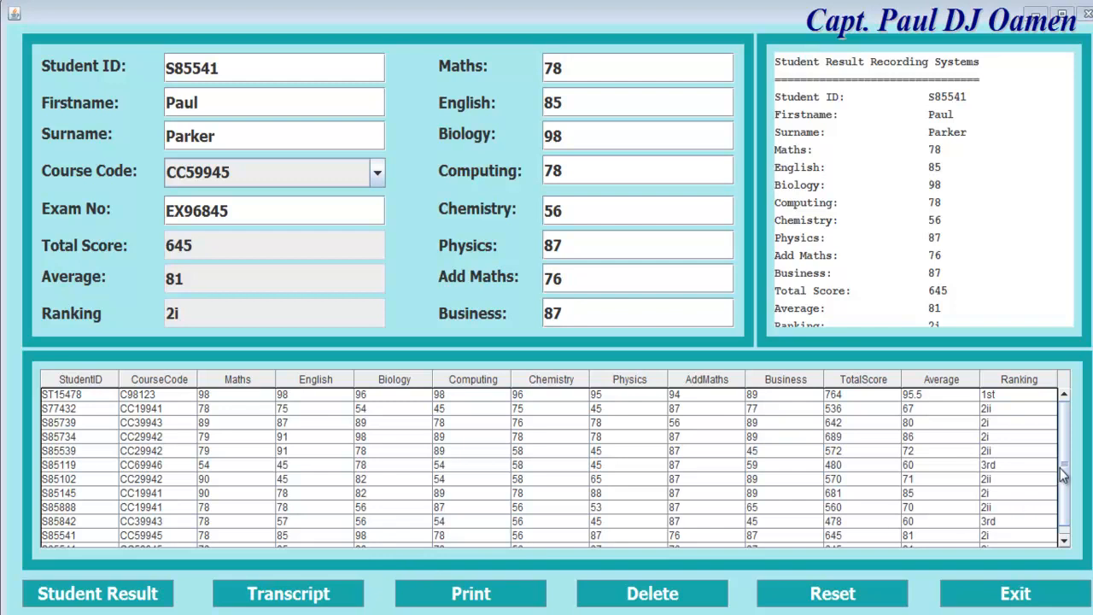
Delete the duplicate S85541 row, the remaining S85541 row and the S85842 row.
{"action": "scroll", "scroll_direction": "down", "scroll_amount": 3}
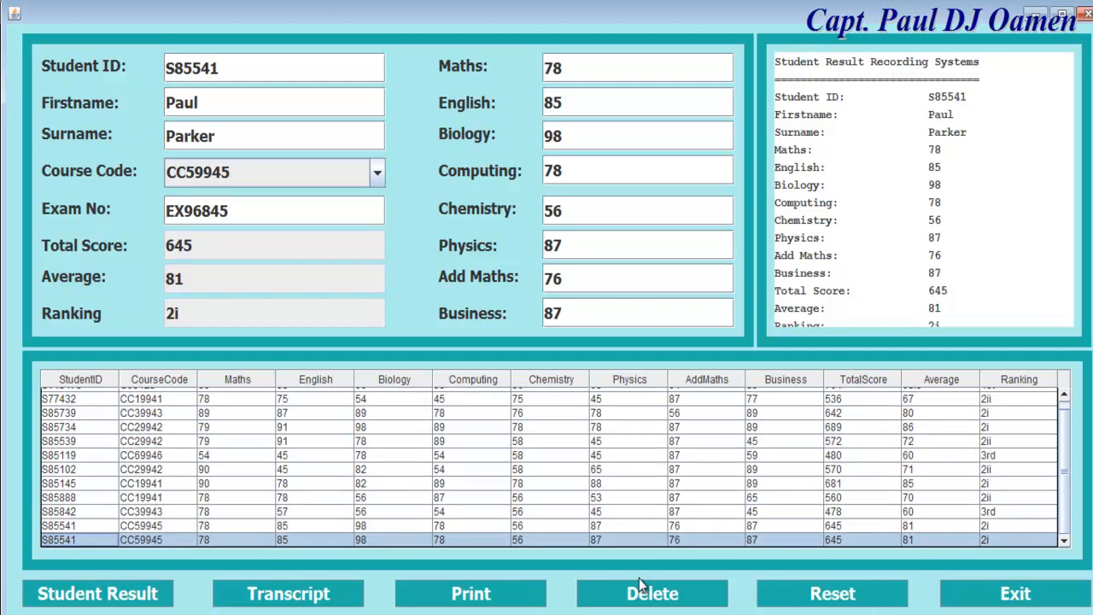
{"action": "left_click", "coordinate": [652, 594]}
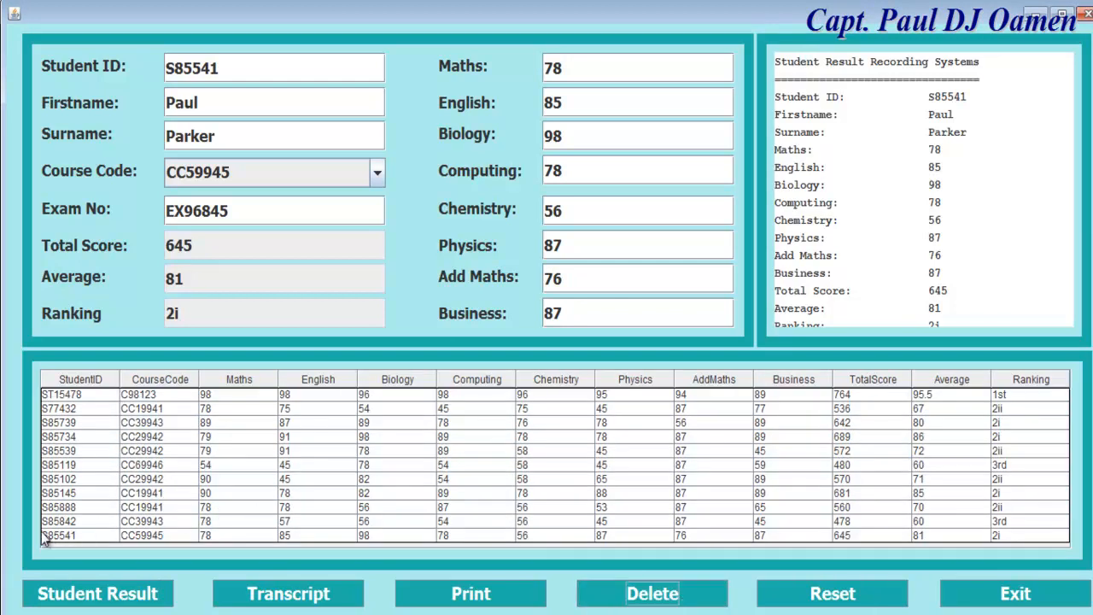
{"action": "left_click", "coordinate": [60, 535]}
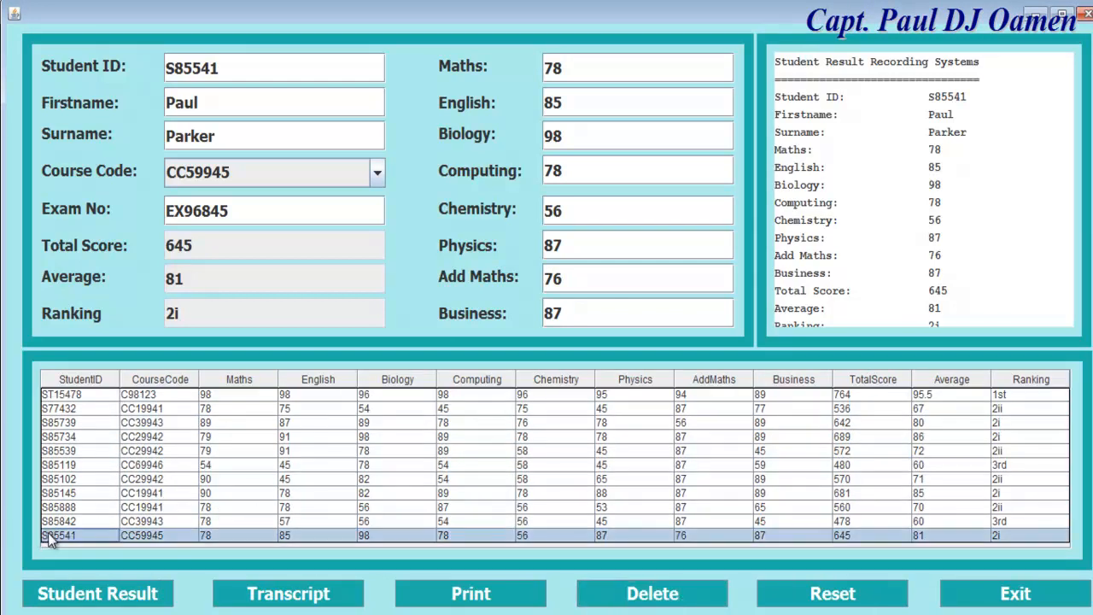
{"action": "left_click", "coordinate": [652, 592]}
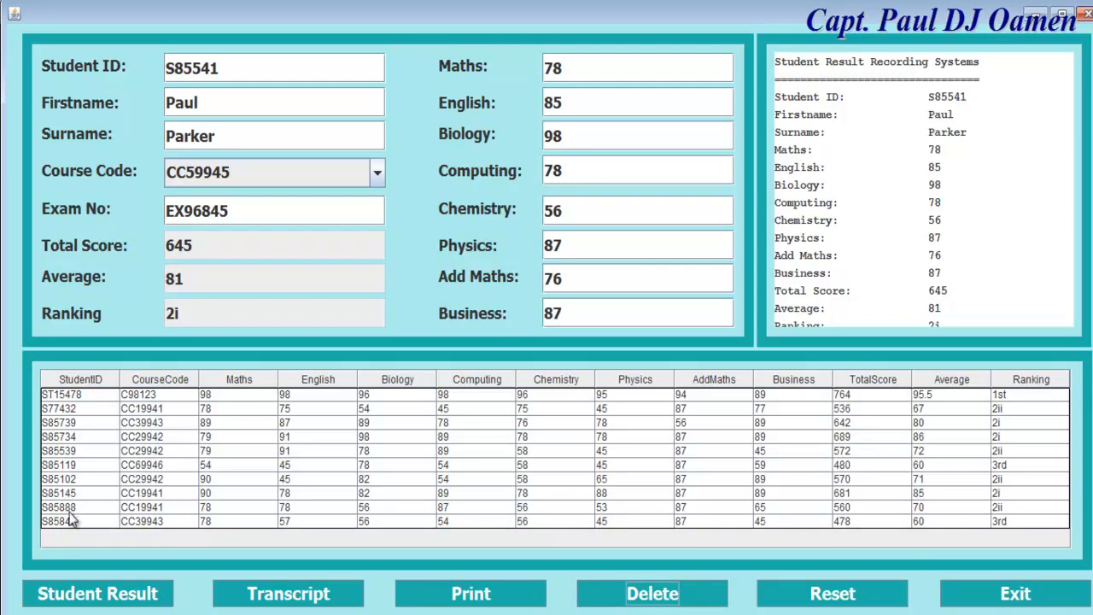
{"action": "left_click", "coordinate": [77, 520]}
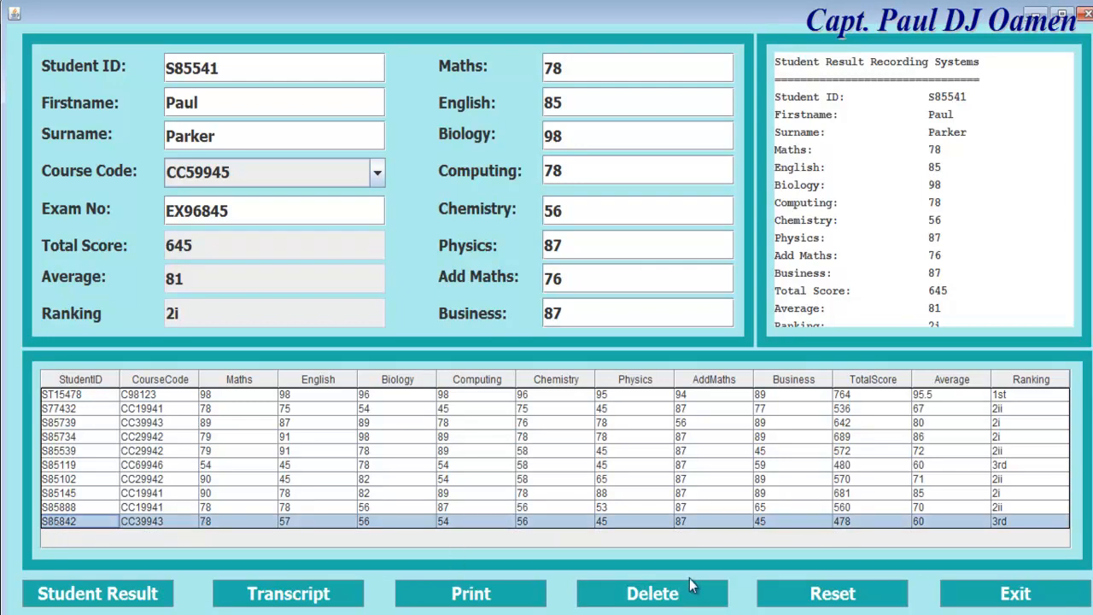
{"action": "left_click", "coordinate": [652, 592]}
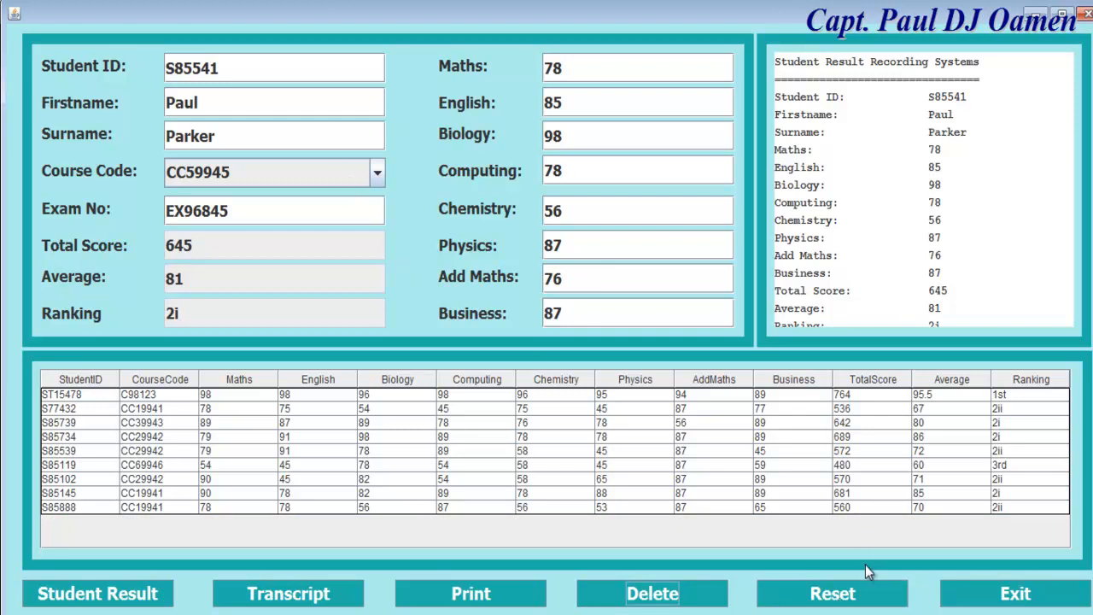
Clear the form and enter Tony Montana's ID, names, course code and exam number EX96.
{"action": "left_click", "coordinate": [832, 594]}
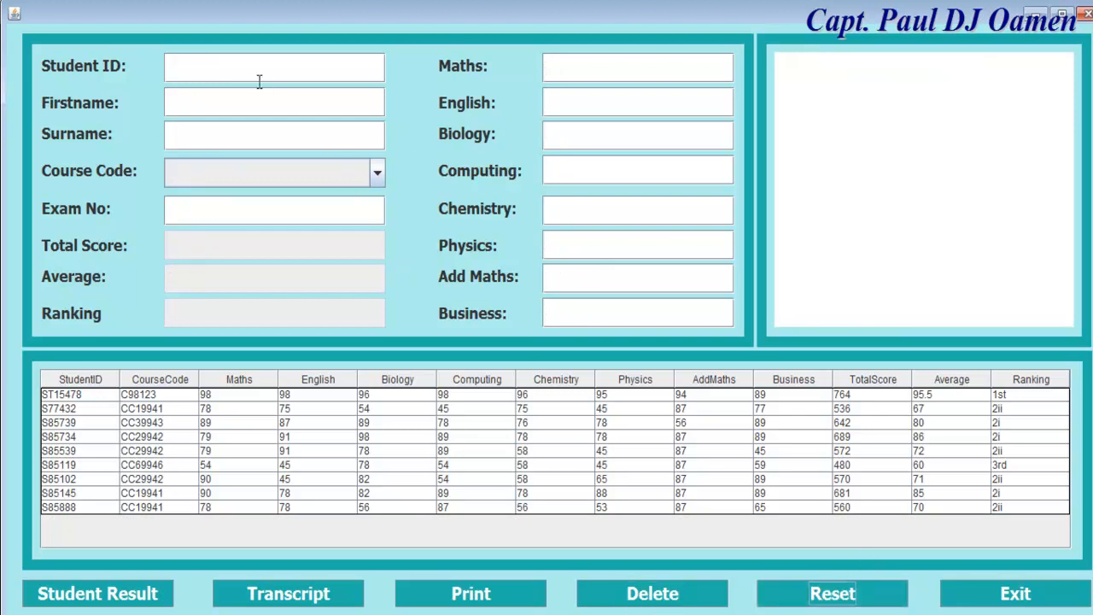
{"action": "left_click", "coordinate": [831, 592]}
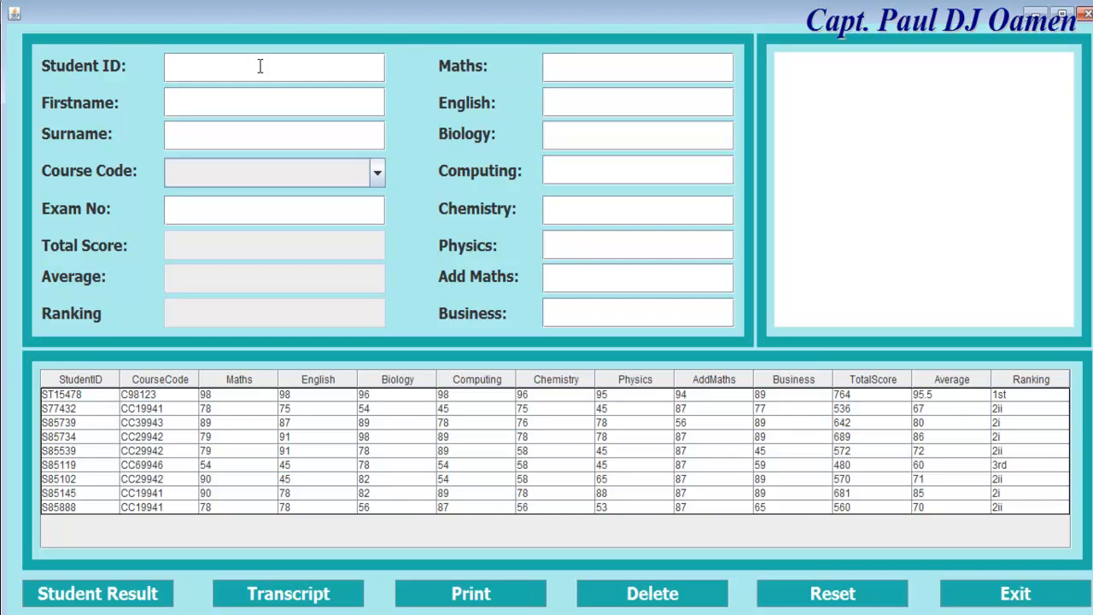
{"action": "type", "text": "To"}
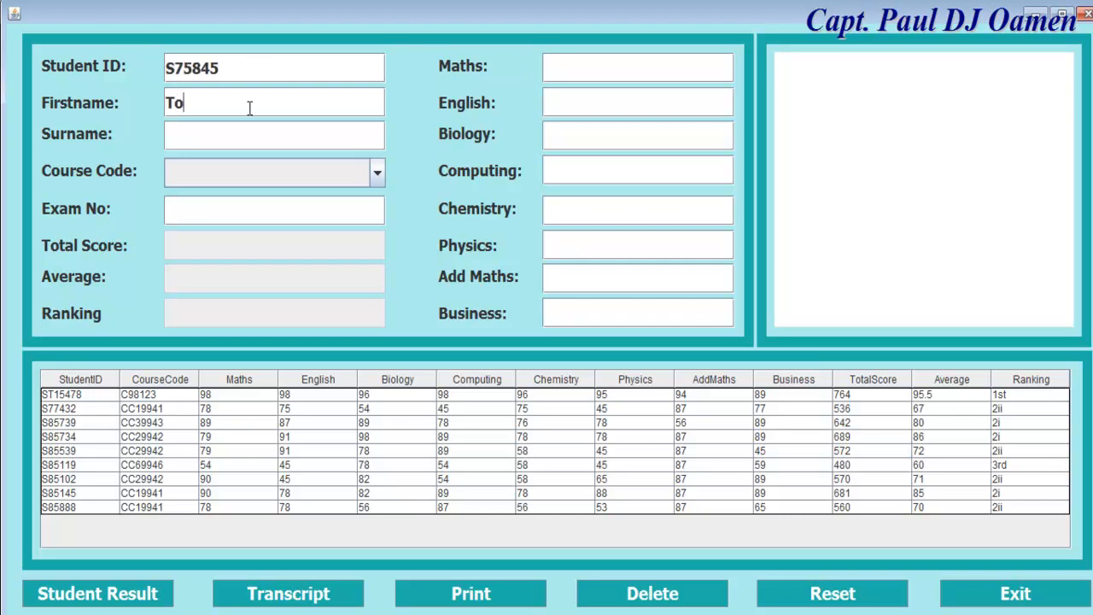
{"action": "type", "text": "ny"}
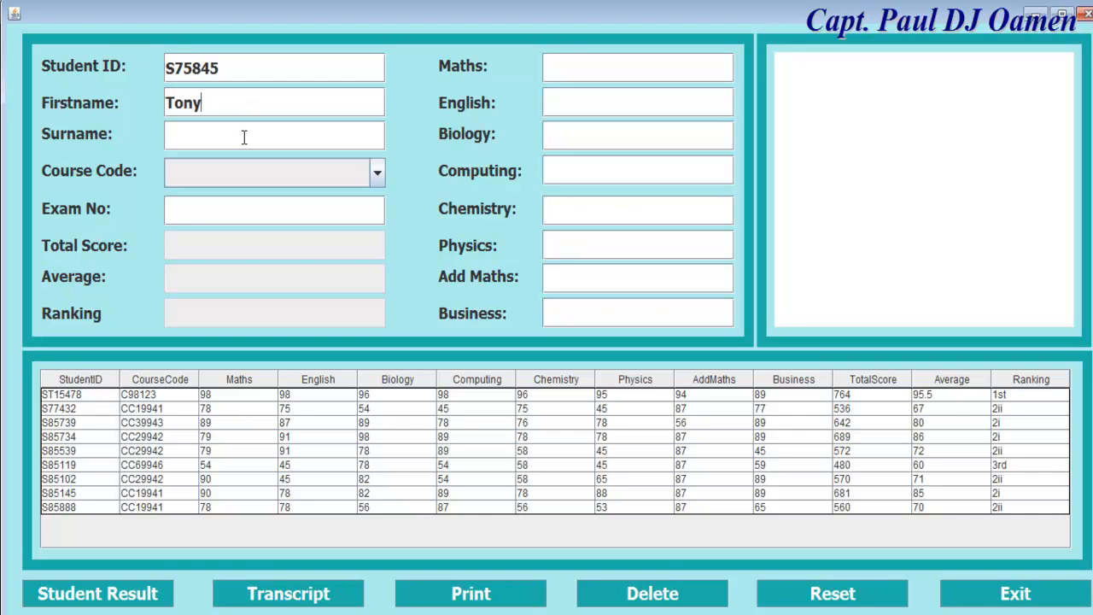
{"action": "type", "text": "Montana"}
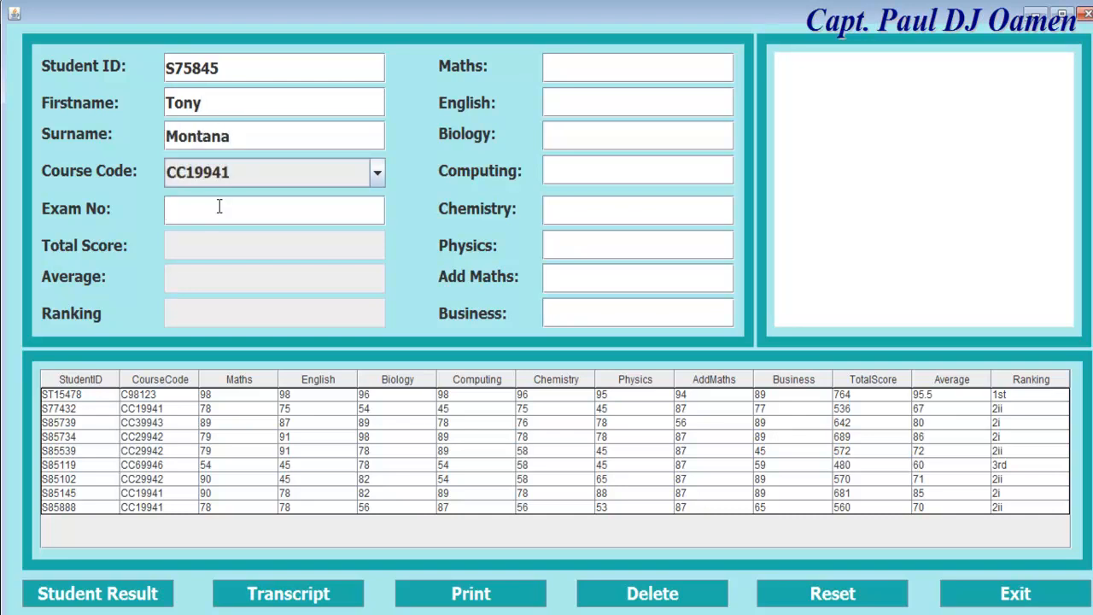
{"action": "type", "text": "EX9685"}
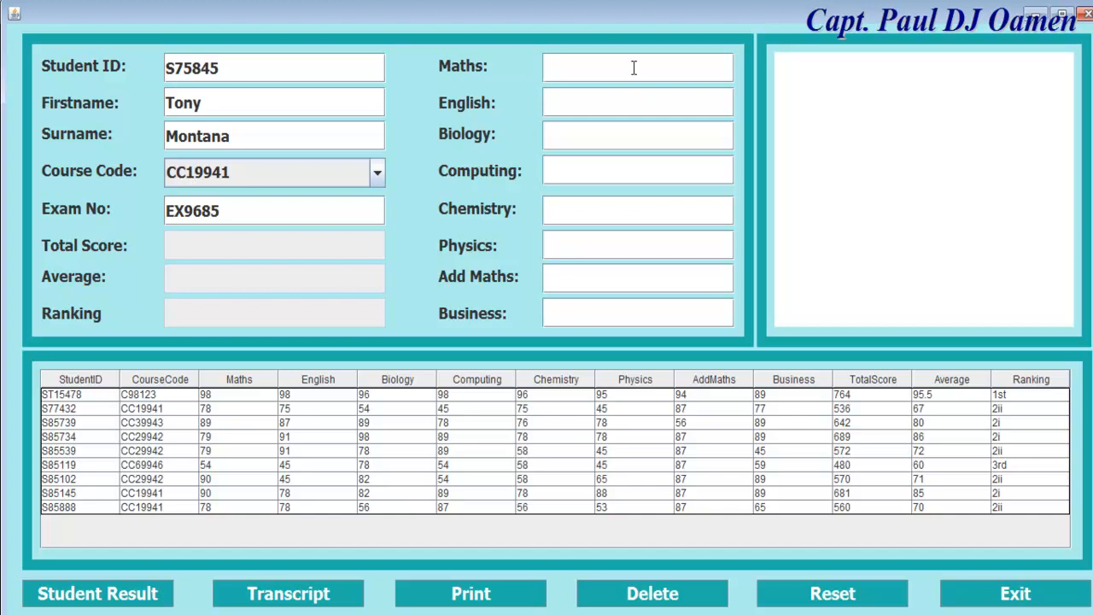
Enter Tony's subject marks, including 89s and 78 for Business.
{"action": "type", "text": "89"}
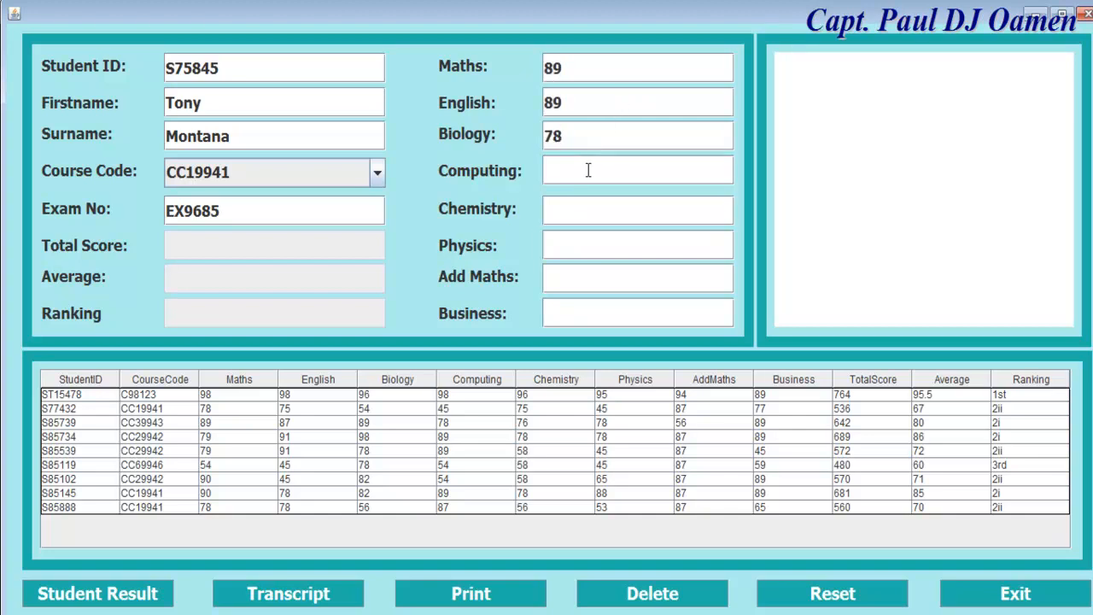
{"action": "type", "text": "89"}
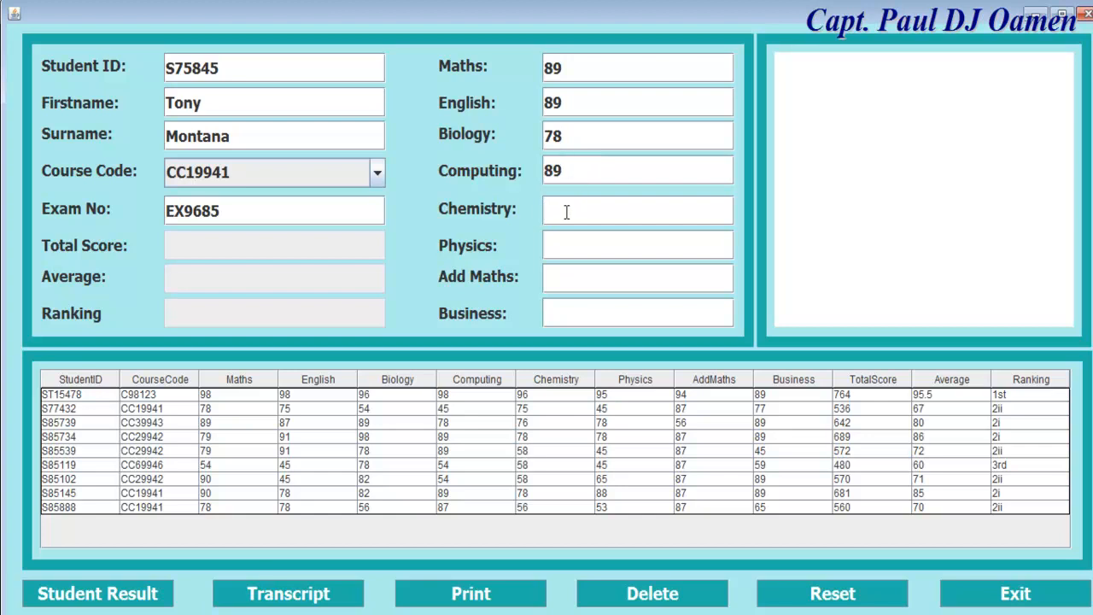
{"action": "type", "text": "89"}
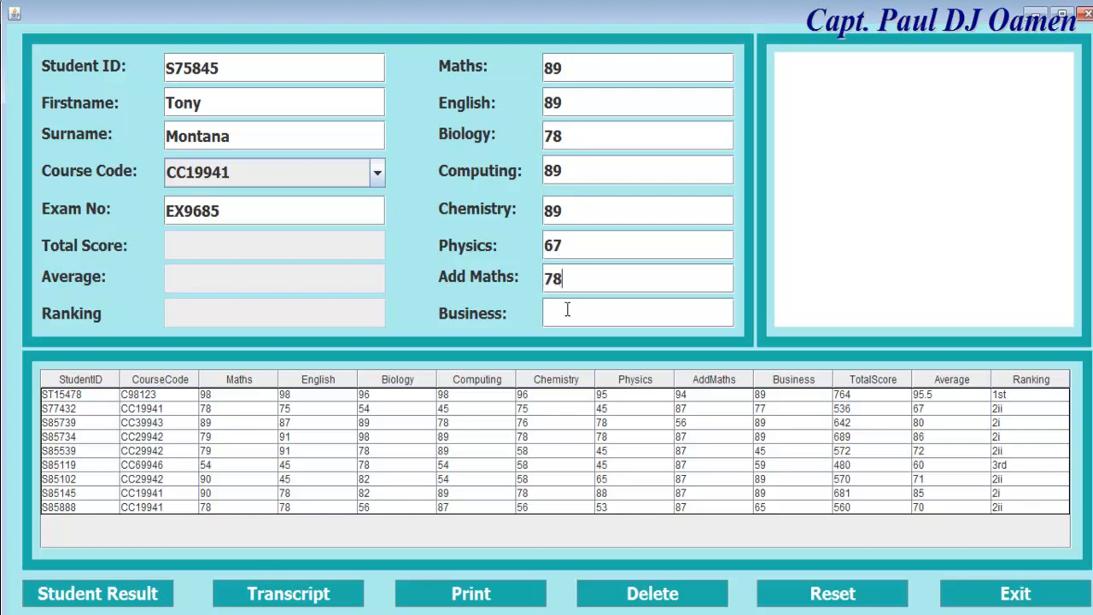
{"action": "type", "text": "78"}
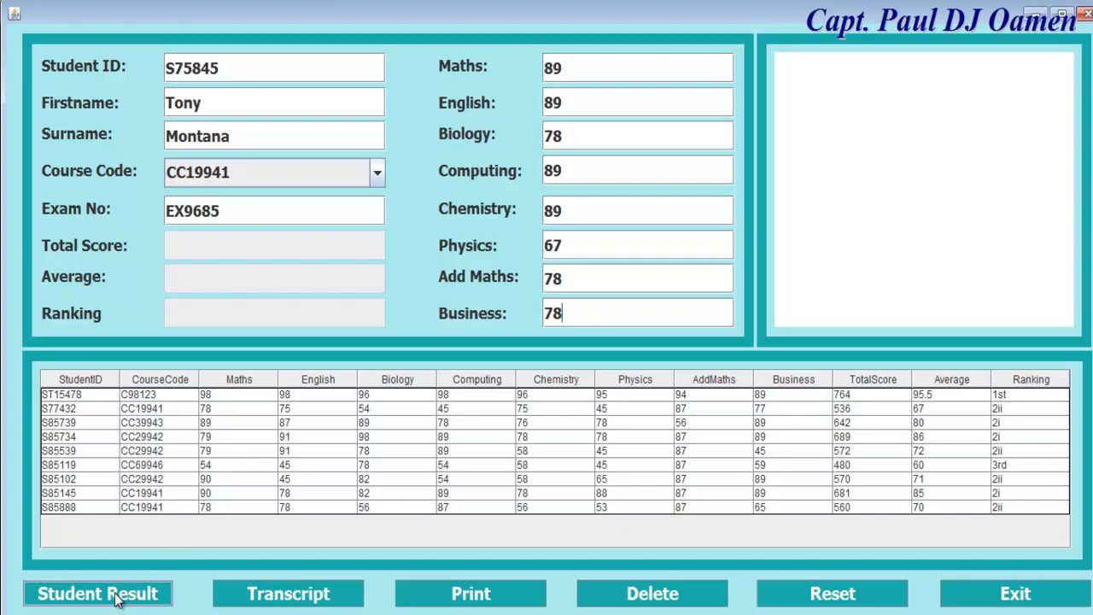
{"action": "left_click", "coordinate": [96, 593]}
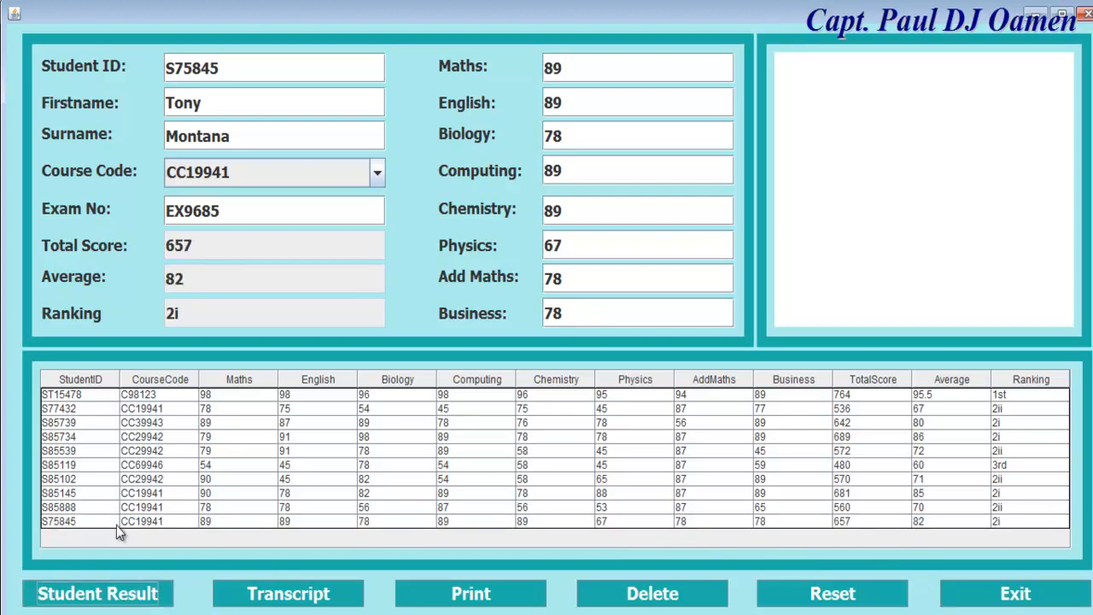
{"action": "mouse_move", "coordinate": [169, 527]}
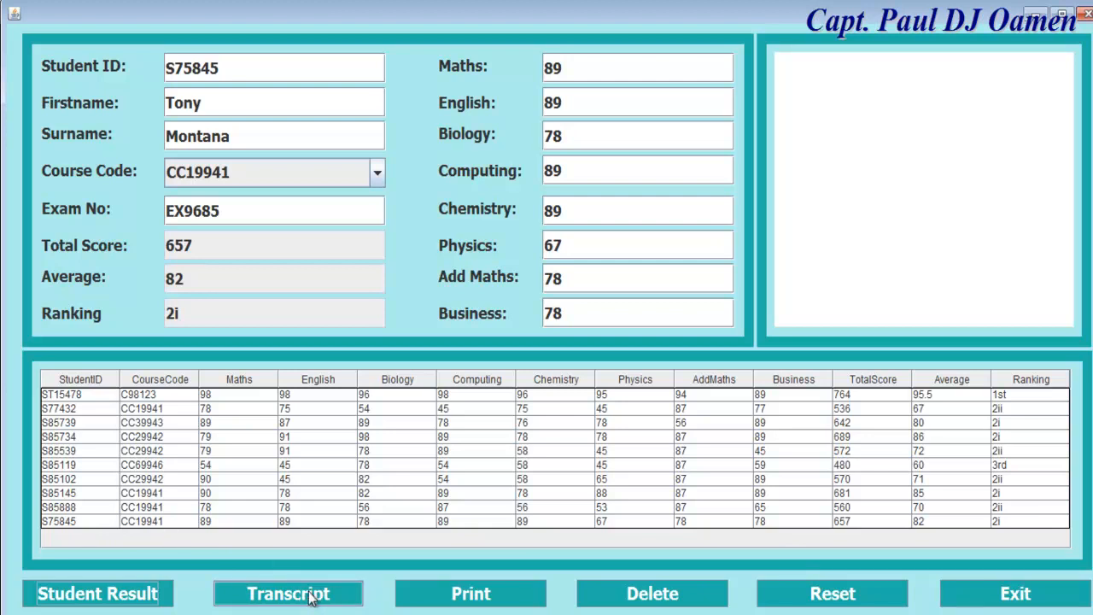
{"action": "left_click", "coordinate": [288, 593]}
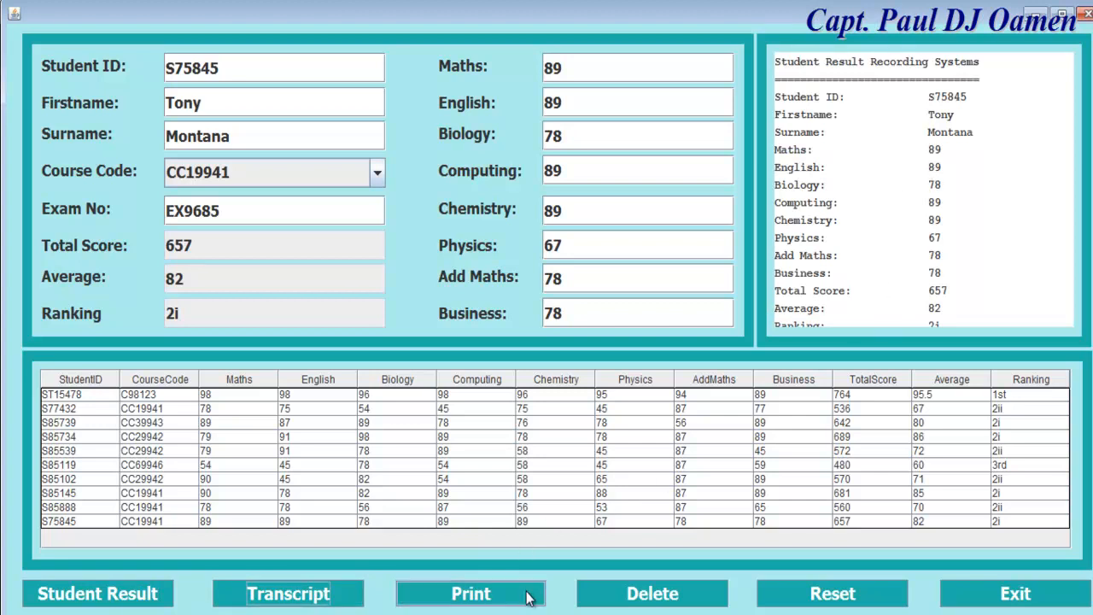
{"action": "left_click", "coordinate": [469, 593]}
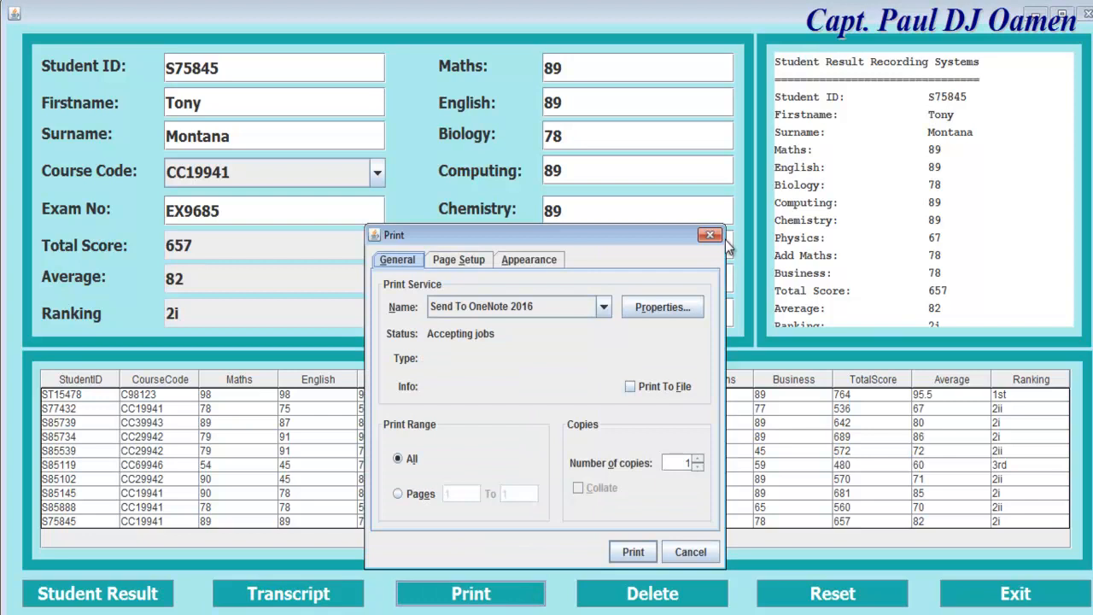
{"action": "left_click", "coordinate": [604, 306]}
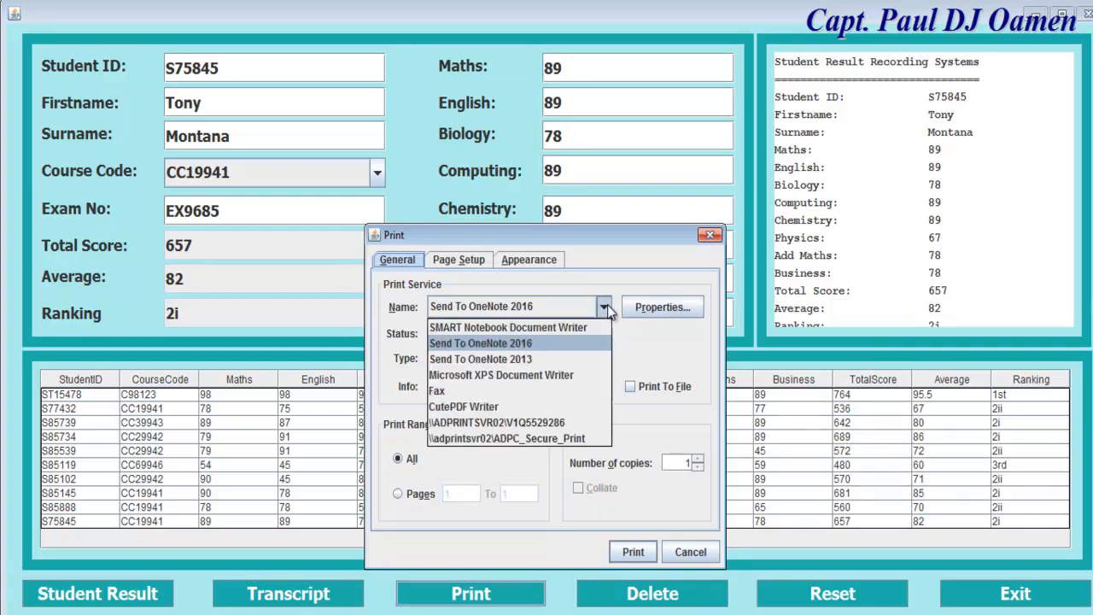
{"action": "left_click", "coordinate": [481, 342]}
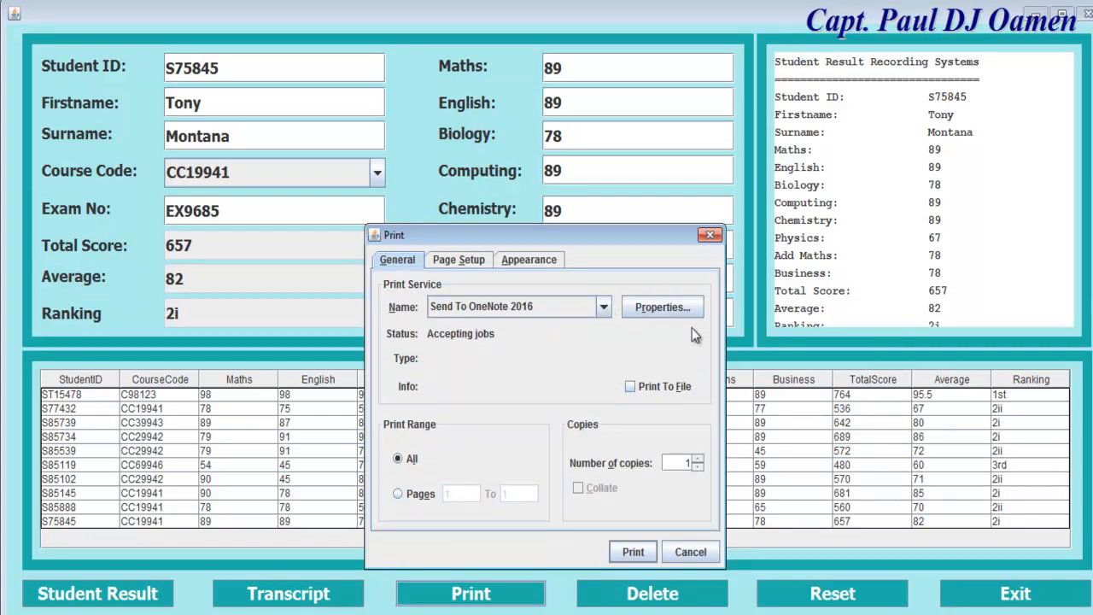
{"action": "left_click", "coordinate": [690, 552]}
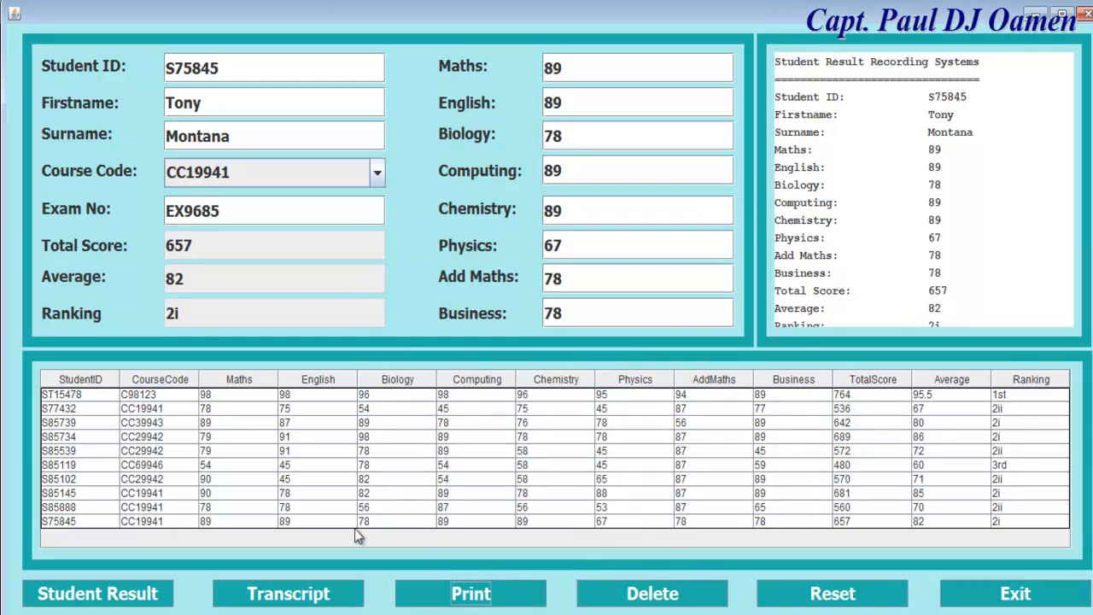
{"action": "left_click", "coordinate": [96, 593]}
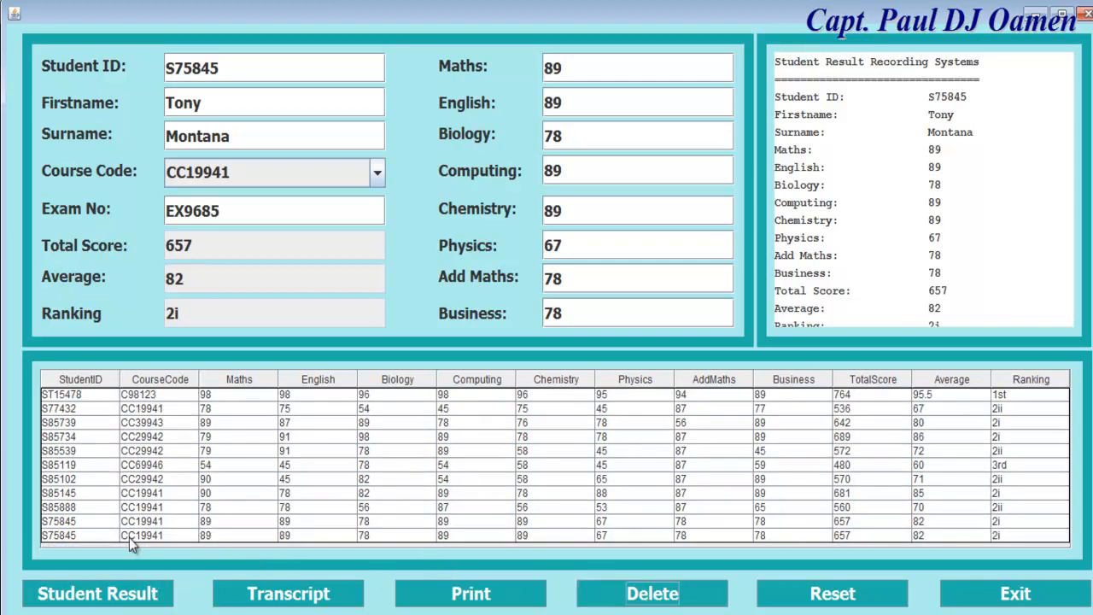
{"action": "left_click", "coordinate": [651, 594]}
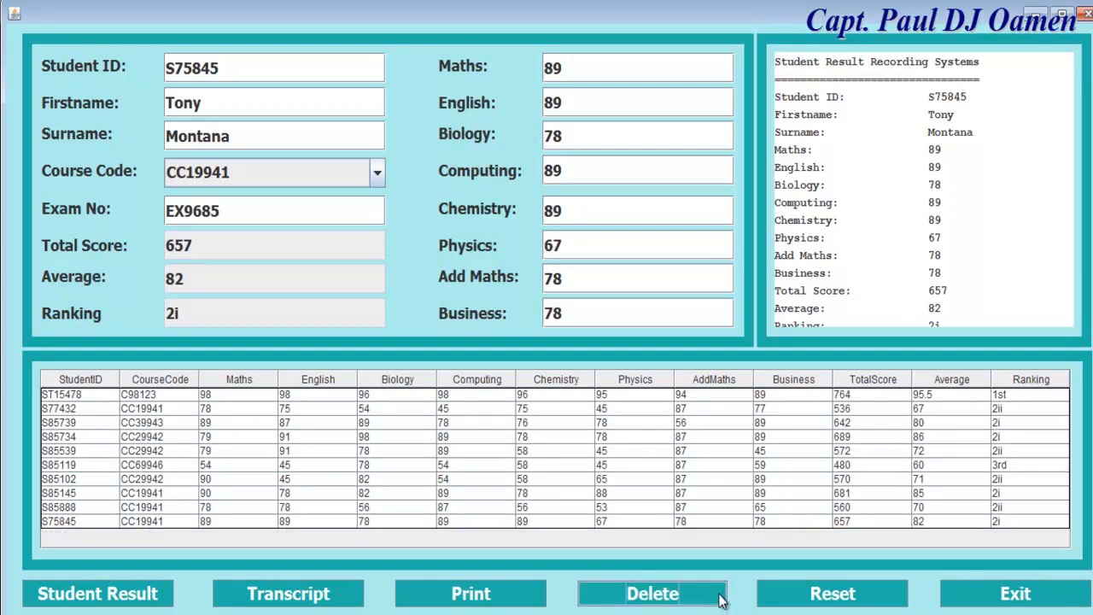
{"action": "mouse_move", "coordinate": [832, 592]}
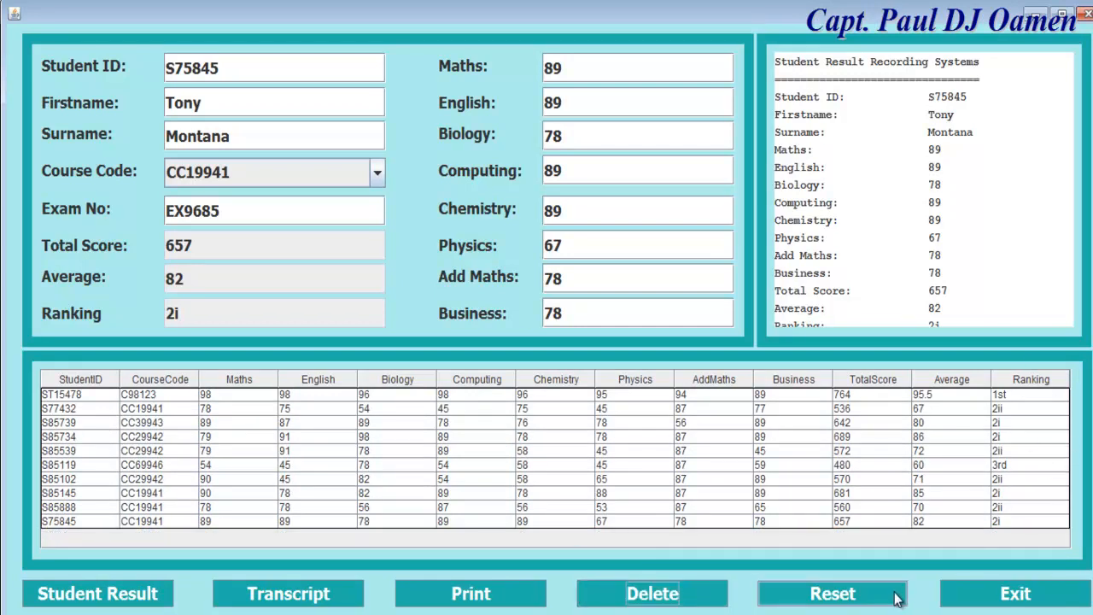
{"action": "mouse_move", "coordinate": [1015, 536]}
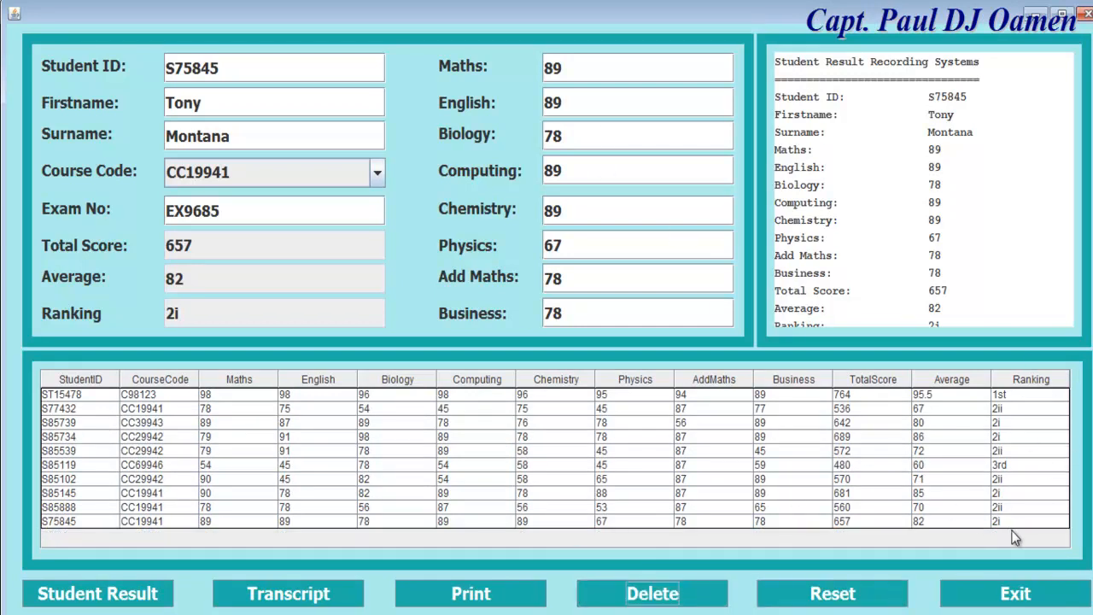
{"action": "left_click", "coordinate": [1016, 593]}
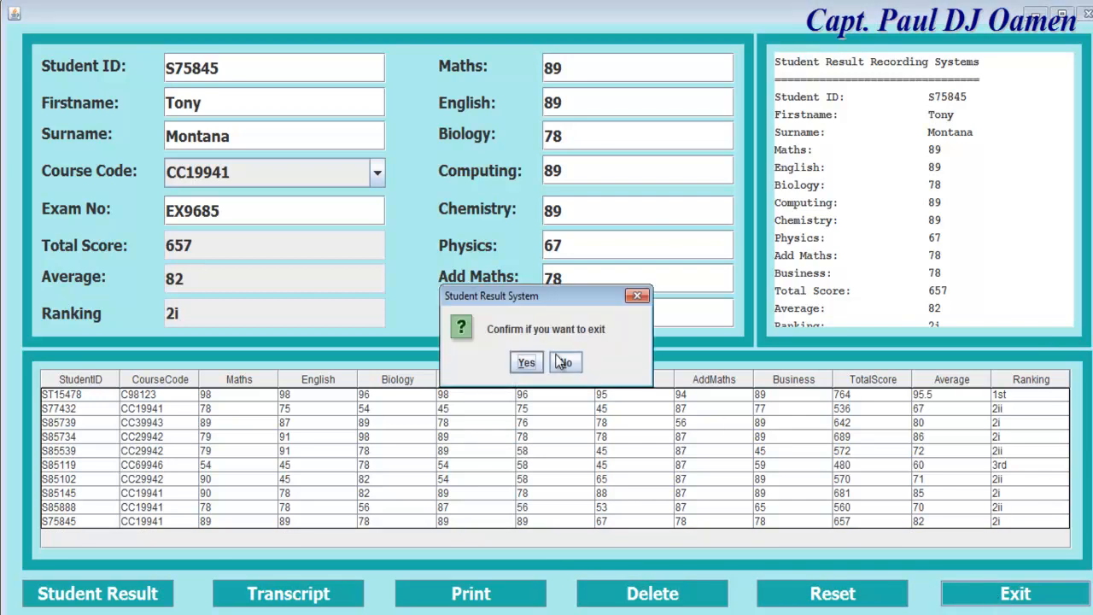
{"action": "left_click", "coordinate": [564, 363]}
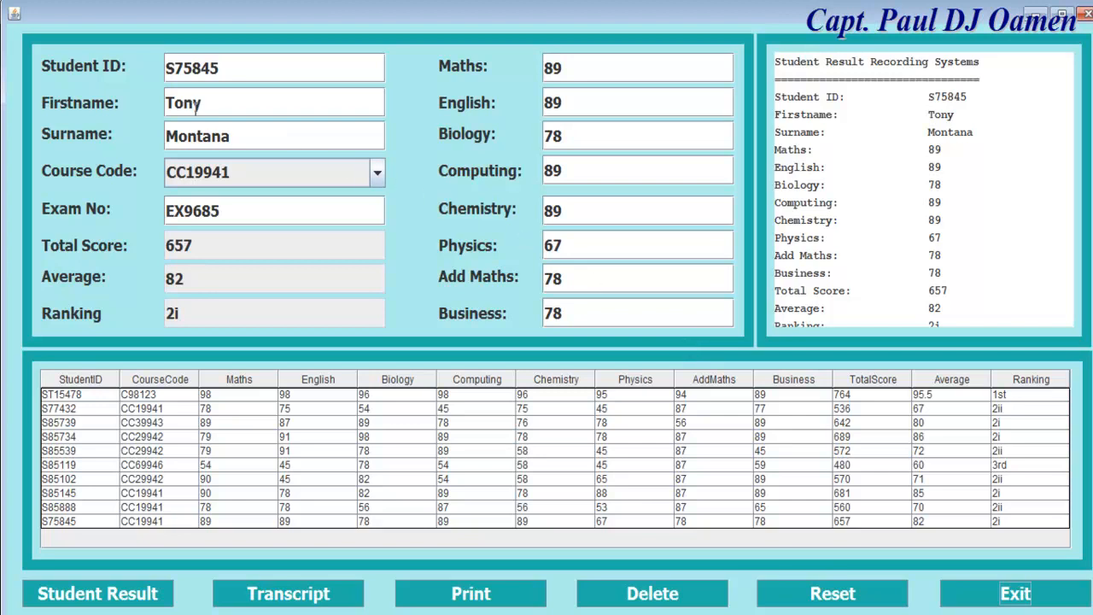
{"action": "mouse_move", "coordinate": [695, 340]}
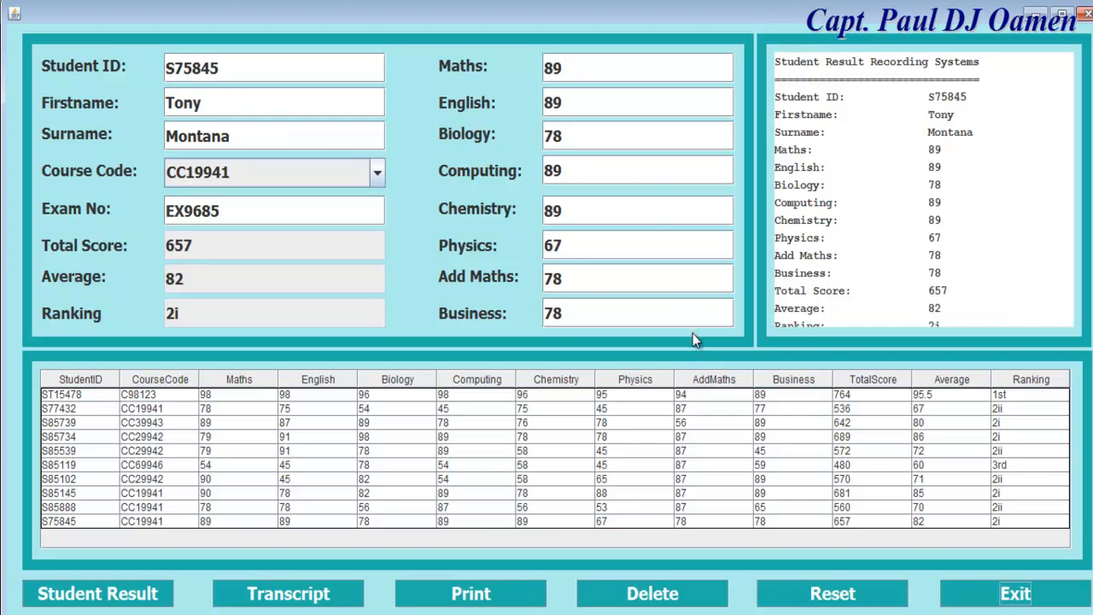
{"action": "mouse_move", "coordinate": [753, 350]}
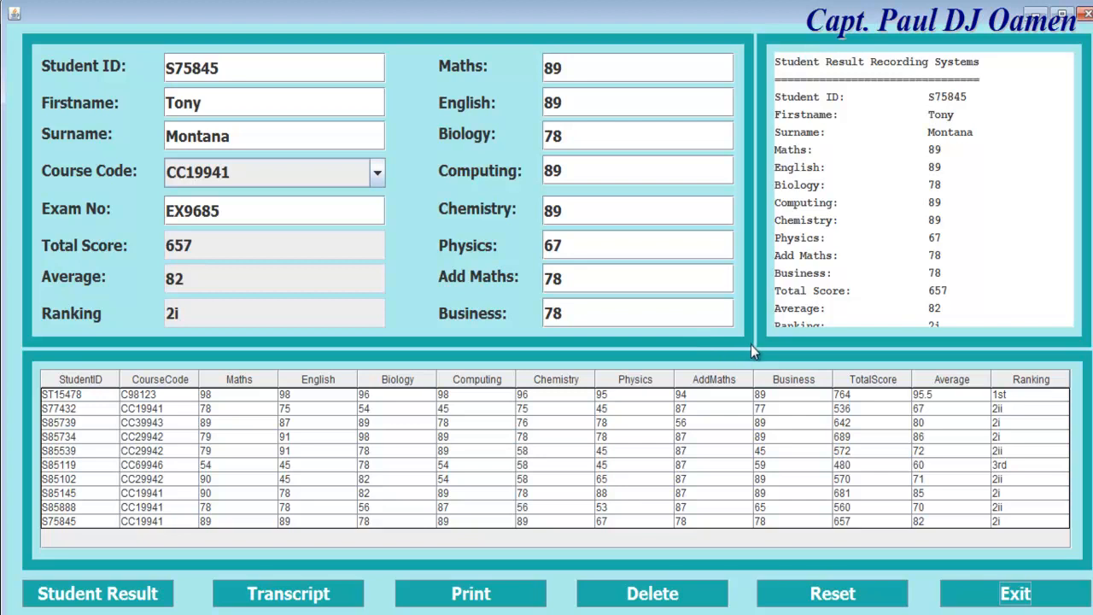